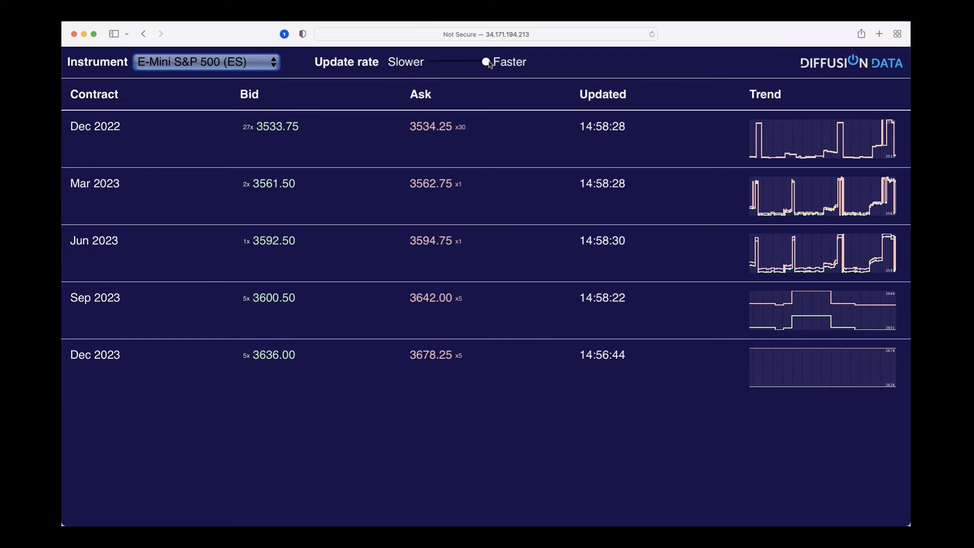
- Drag the Update rate slider from Faster toward Slower in three small moves
{"action": "left_click_drag", "start_coordinate": [487, 62], "coordinate": [467, 62]}
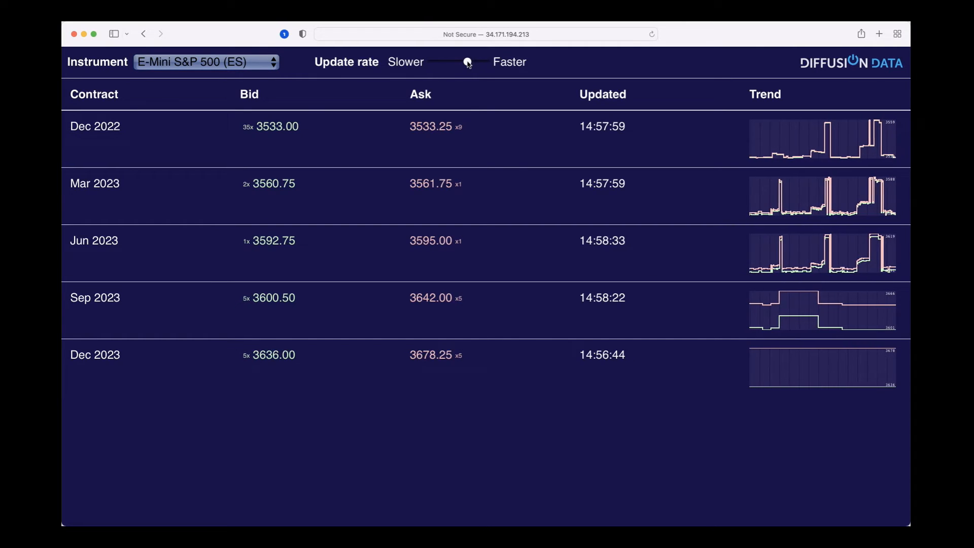
{"action": "left_click_drag", "start_coordinate": [466, 62], "coordinate": [450, 61]}
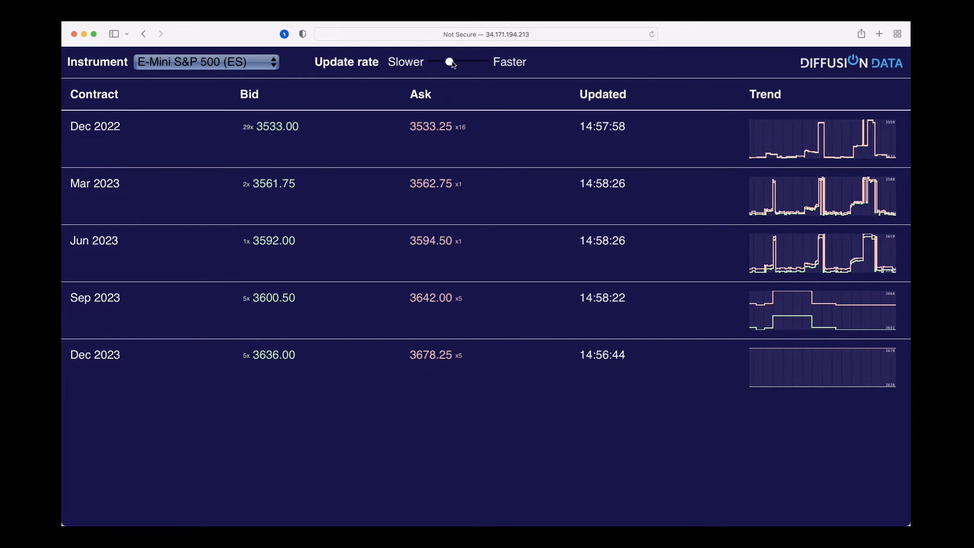
{"action": "left_click_drag", "start_coordinate": [449, 62], "coordinate": [431, 61]}
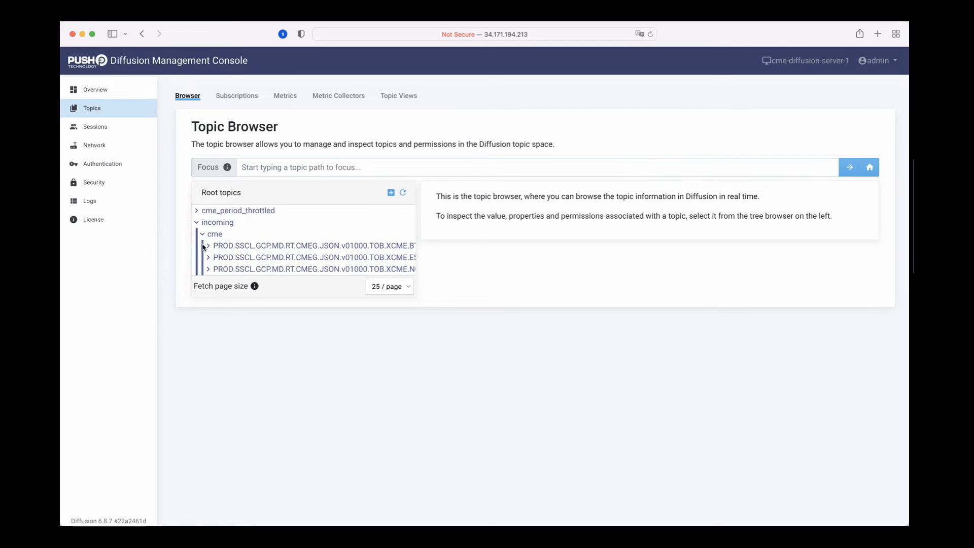
{"action": "mouse_move", "coordinate": [341, 262]}
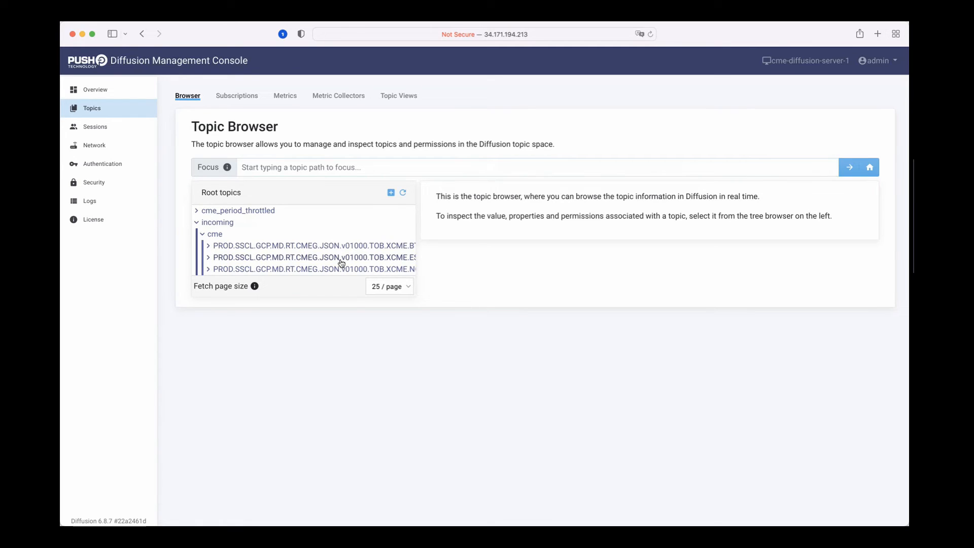
- Expand the second incoming cme ES topic to list its ESH3–ESZ3 contracts
{"action": "left_click", "coordinate": [207, 258]}
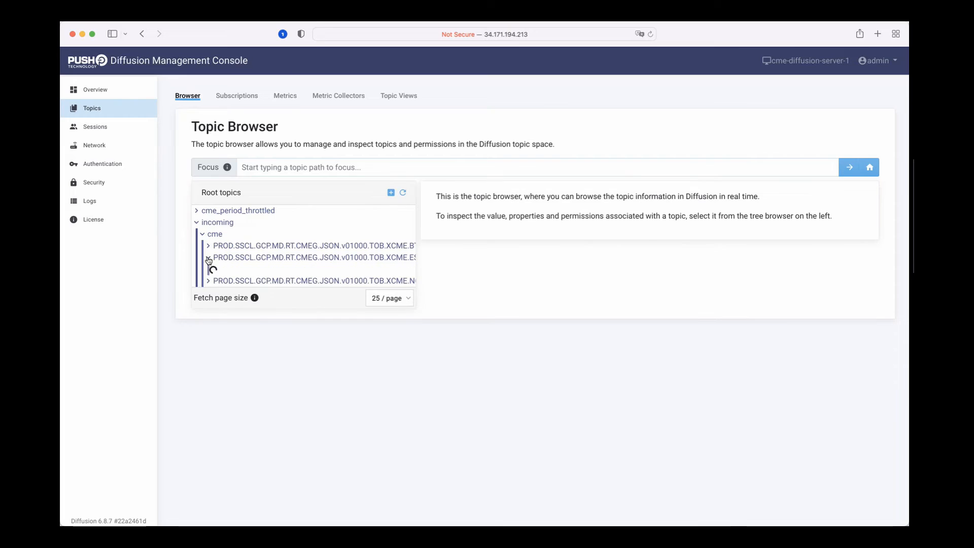
{"action": "left_click", "coordinate": [208, 257]}
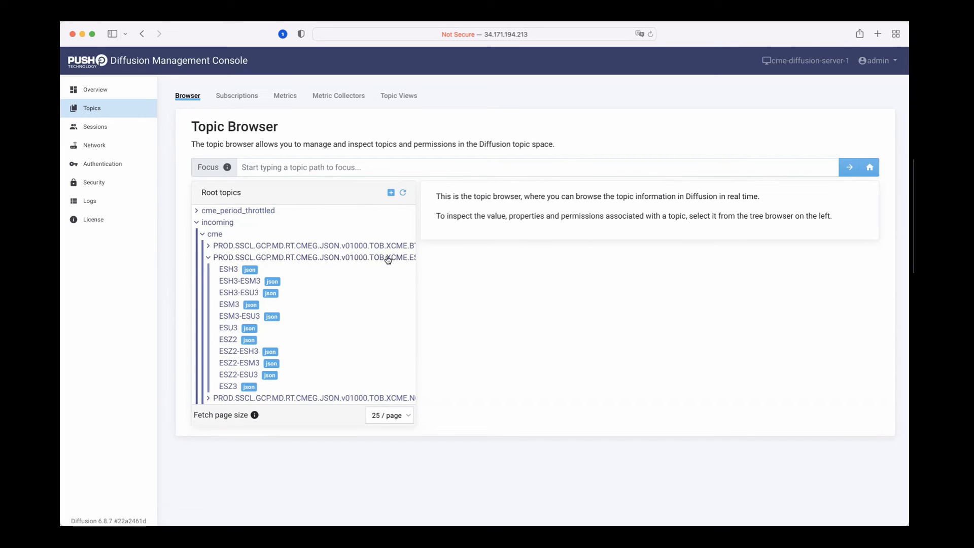
{"action": "mouse_move", "coordinate": [230, 270]}
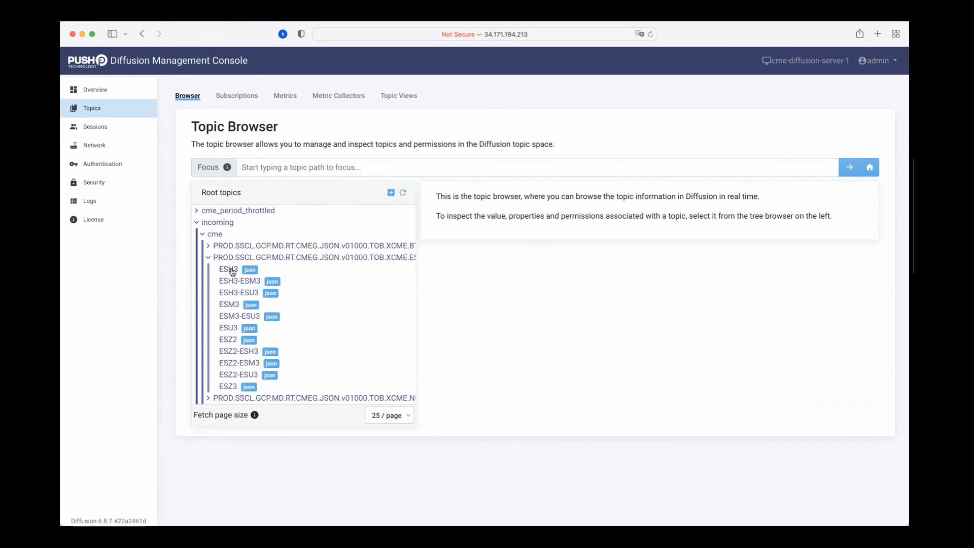
{"action": "mouse_move", "coordinate": [241, 276]}
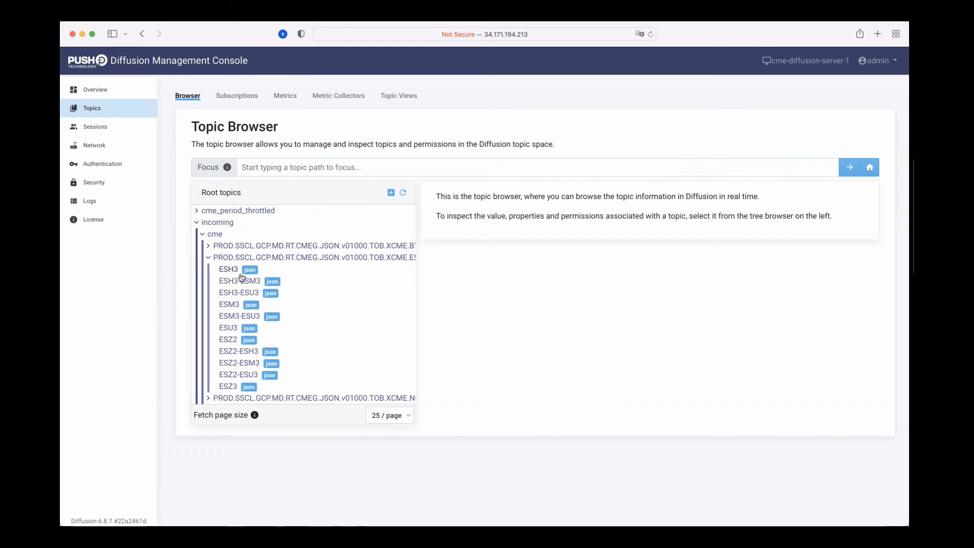
- View and scroll through ESH3's current JSON value, then collapse the ES contract list
{"action": "left_click", "coordinate": [228, 270]}
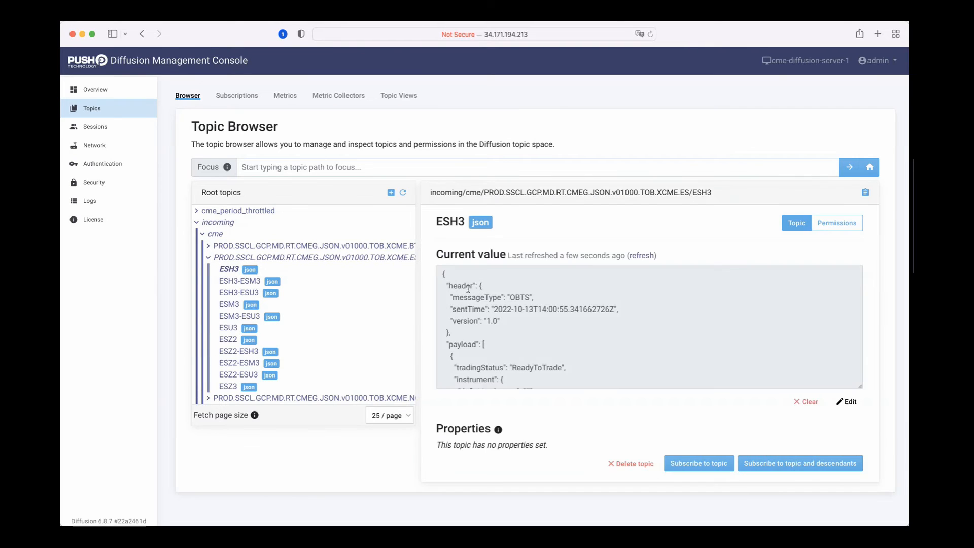
{"action": "scroll", "scroll_direction": "down", "scroll_amount": 3}
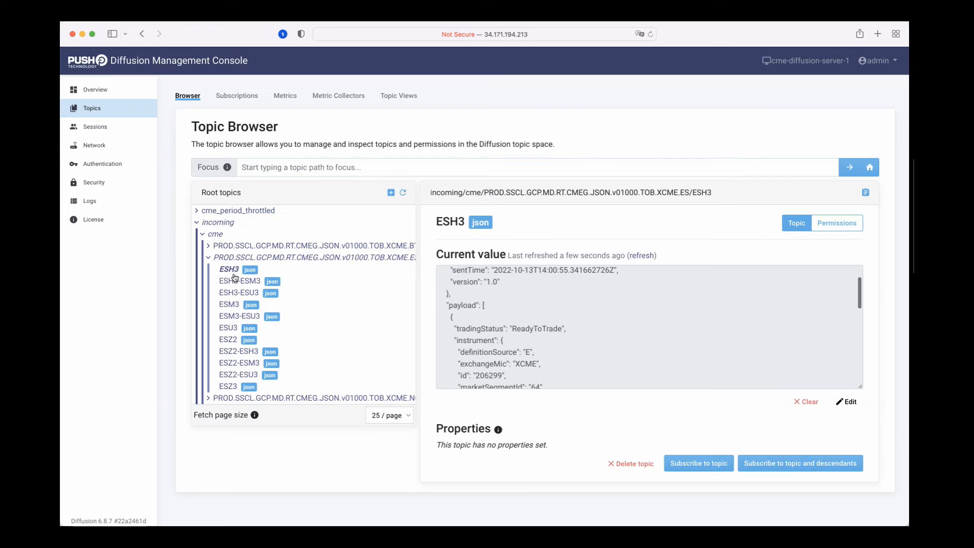
{"action": "scroll", "scroll_direction": "down", "scroll_amount": 3}
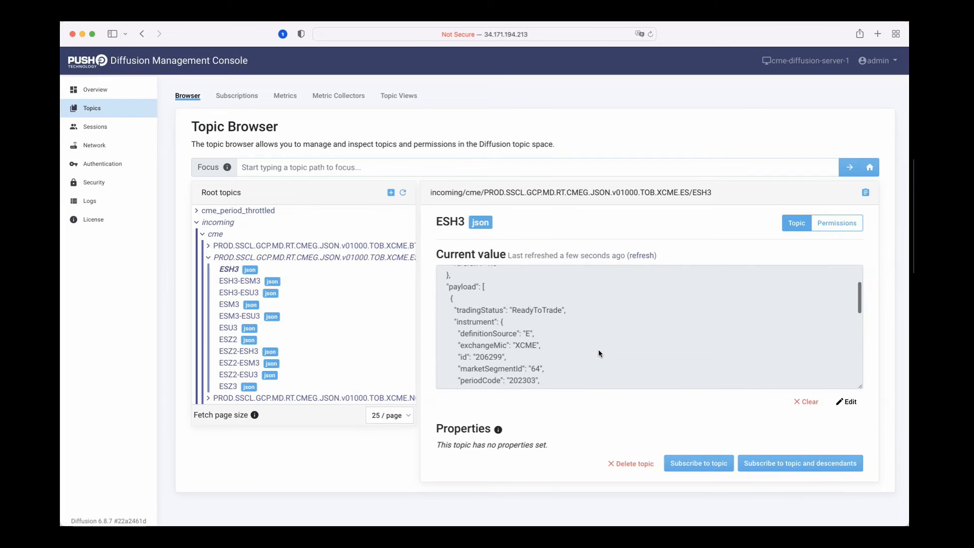
{"action": "scroll", "scroll_direction": "down", "scroll_amount": 3}
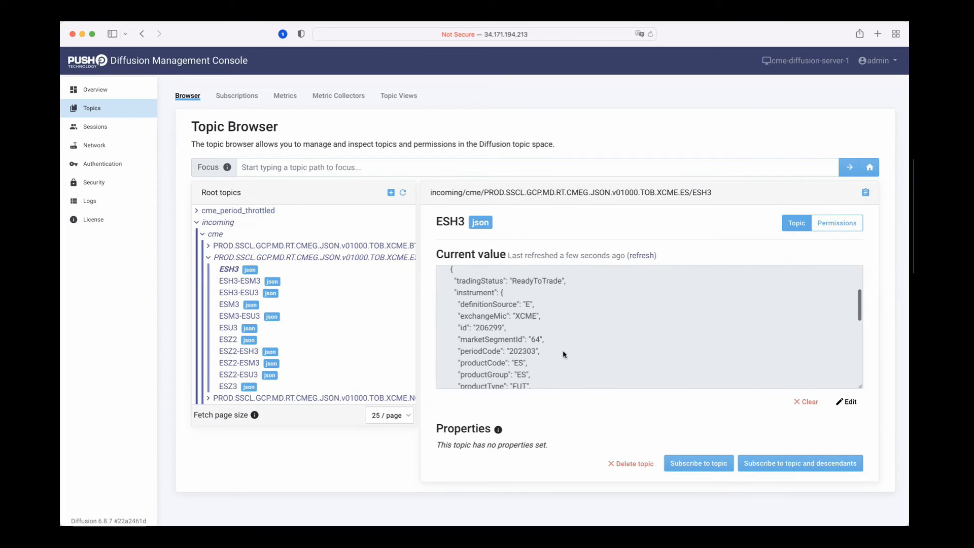
{"action": "scroll", "scroll_direction": "down", "scroll_amount": 3}
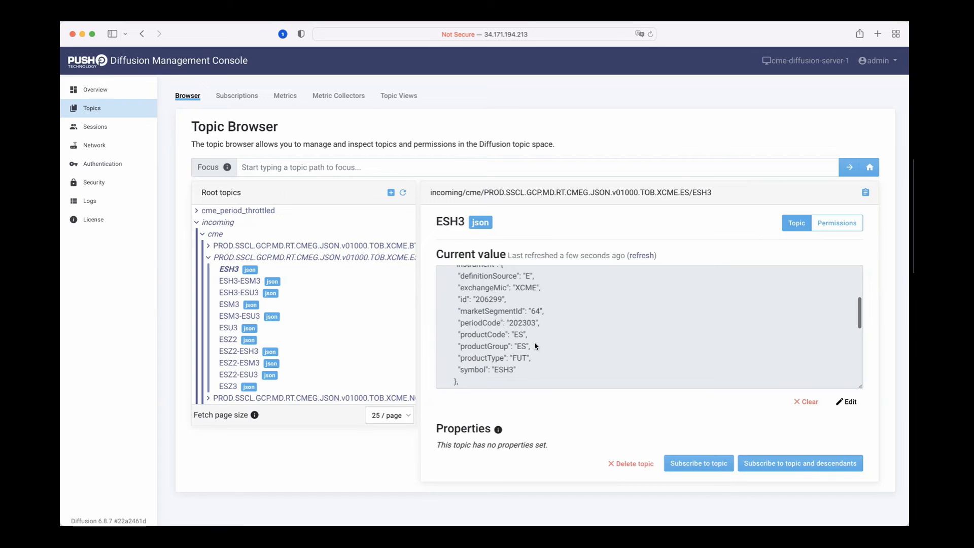
{"action": "scroll", "scroll_direction": "down", "scroll_amount": 3}
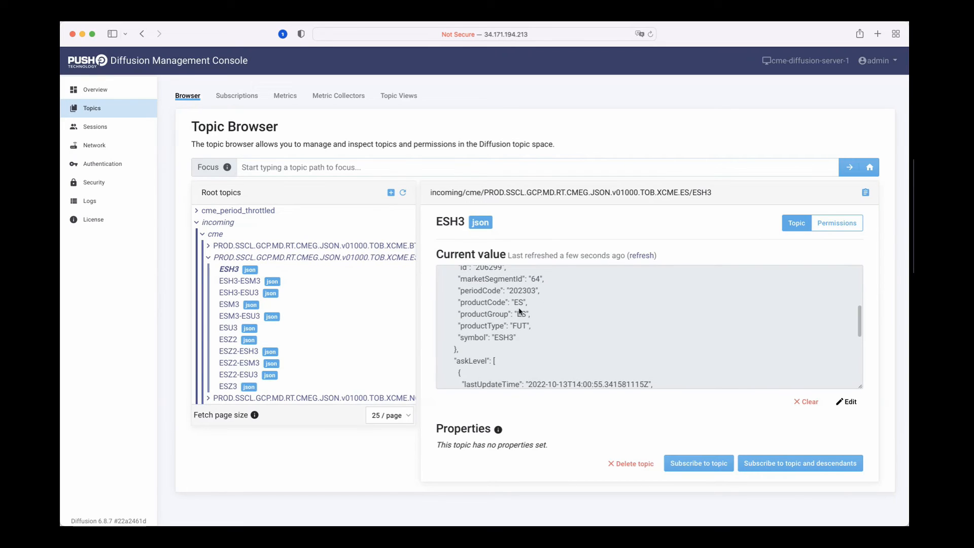
{"action": "scroll", "scroll_direction": "down", "scroll_amount": 3}
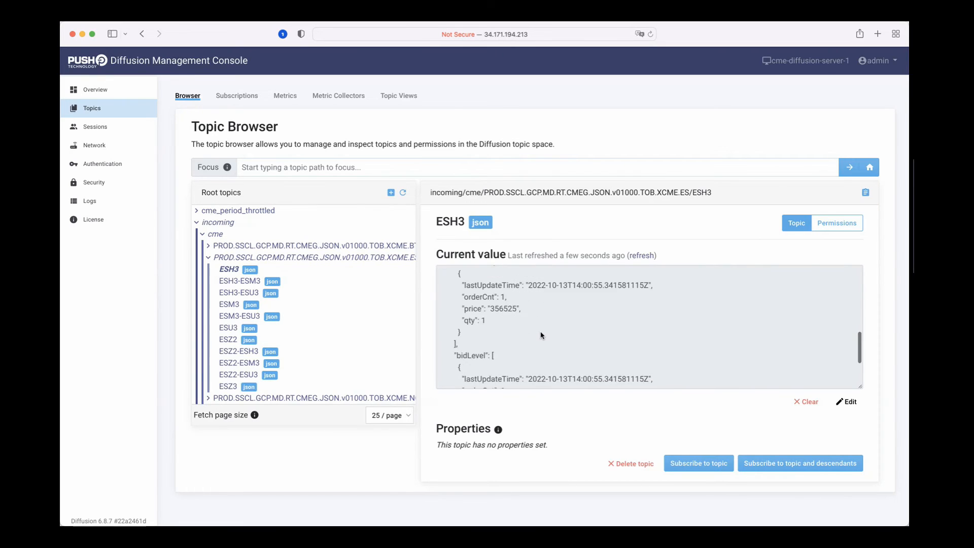
{"action": "scroll", "scroll_direction": "down", "scroll_amount": 3}
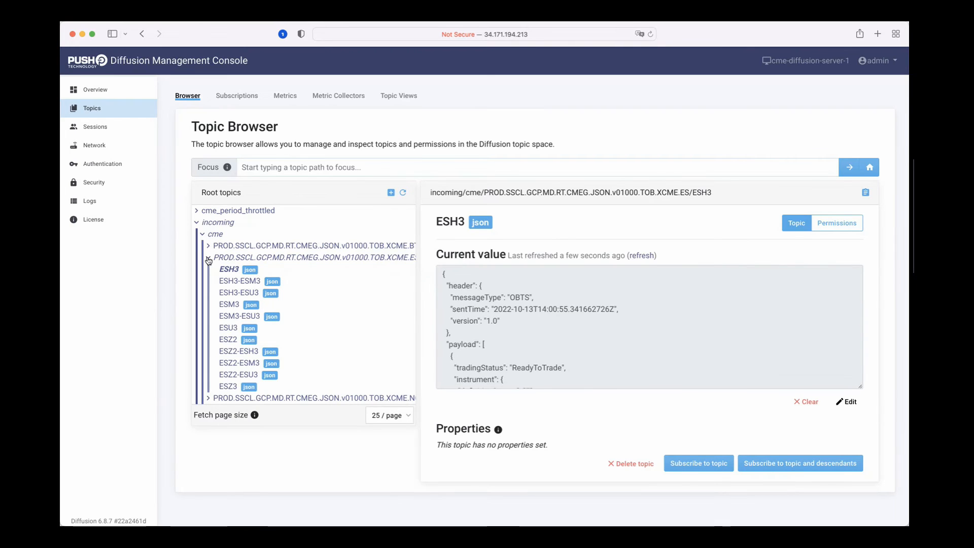
{"action": "left_click", "coordinate": [208, 257]}
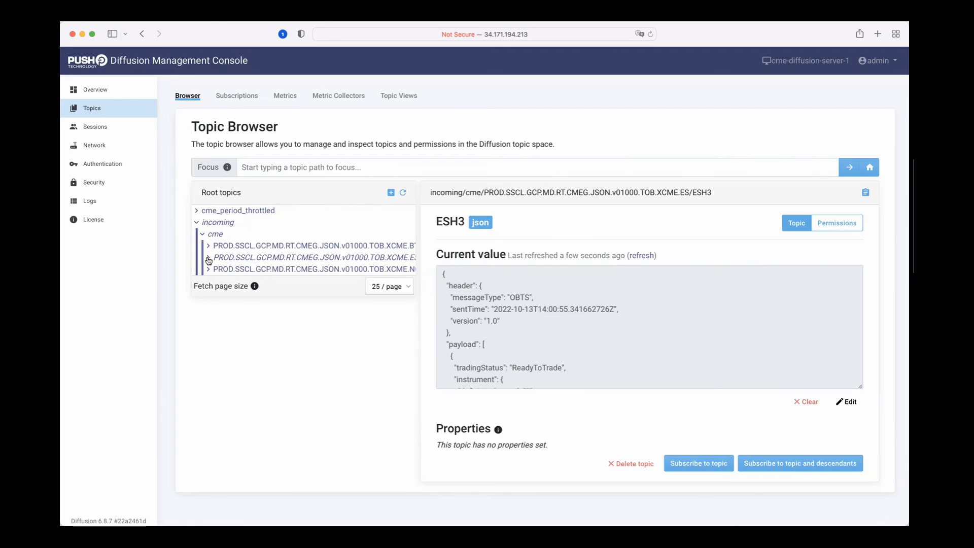
- Expand cme_period_throttled > 1 > BTC > FUT and view topic 202210's reference JSON value
{"action": "left_click", "coordinate": [196, 210]}
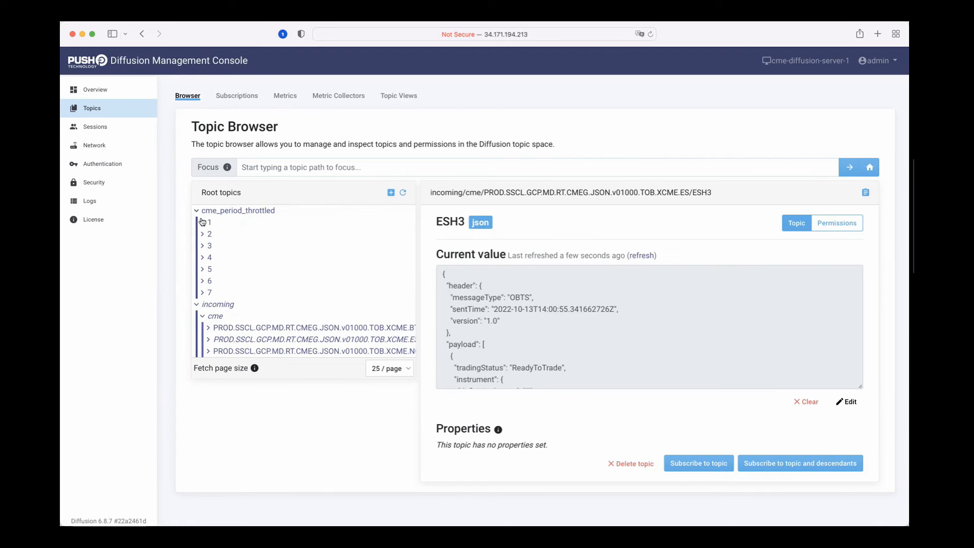
{"action": "left_click", "coordinate": [202, 221]}
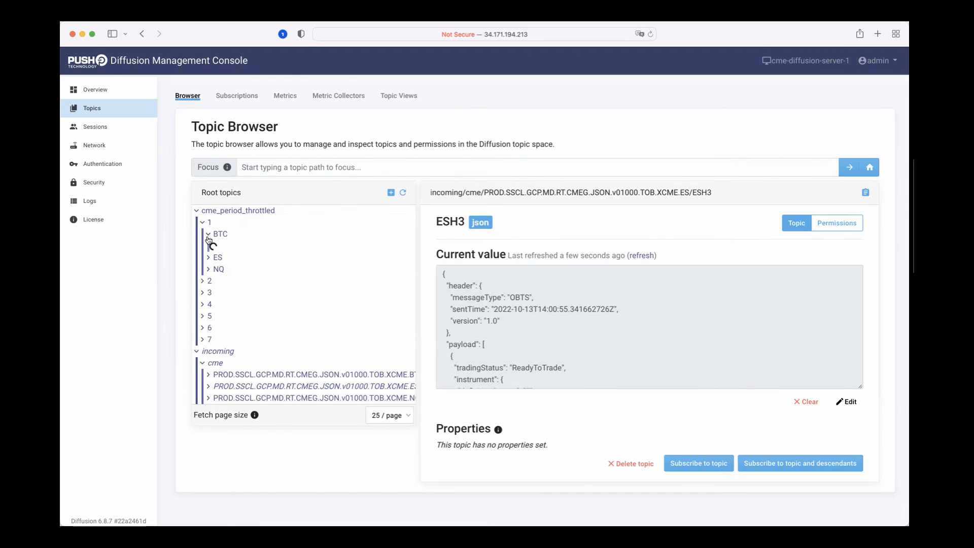
{"action": "left_click", "coordinate": [207, 233]}
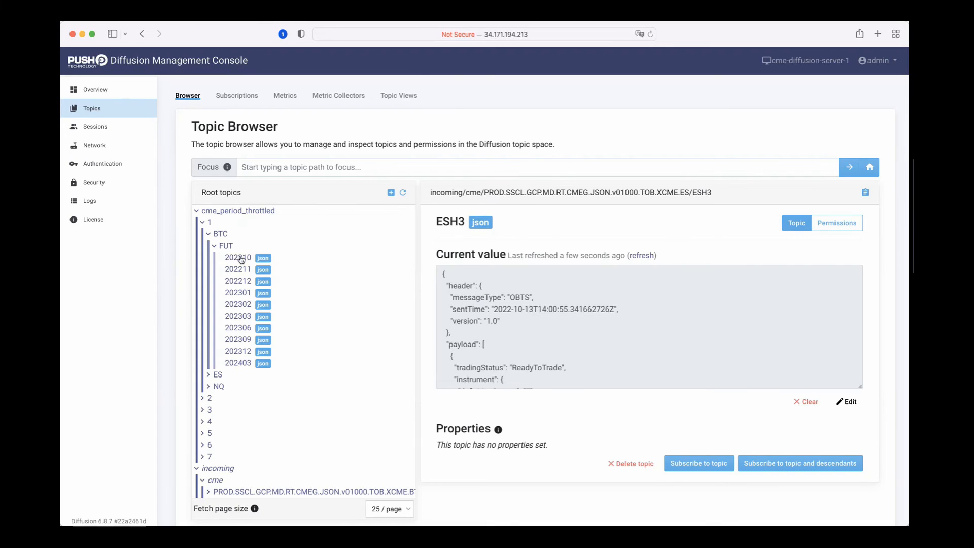
{"action": "left_click", "coordinate": [238, 258]}
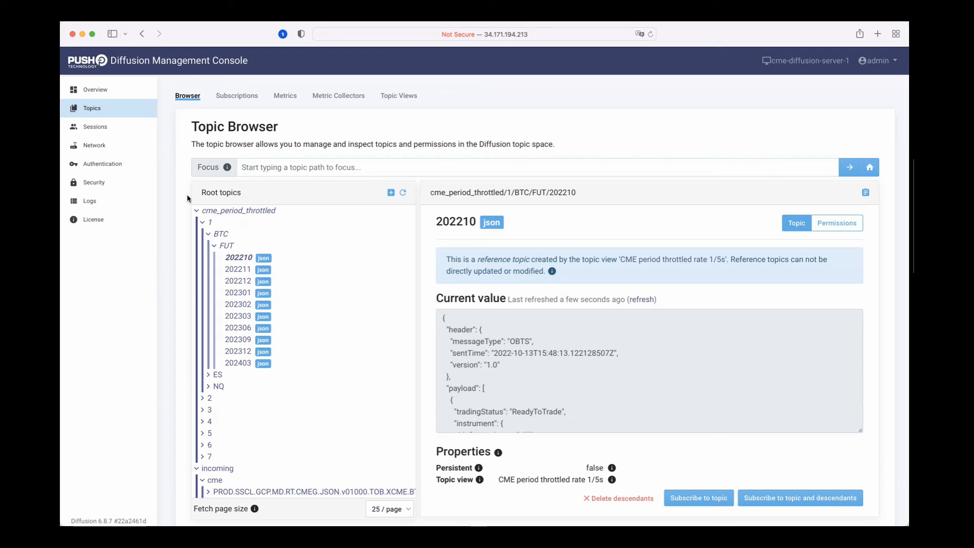
{"action": "scroll", "scroll_direction": "down", "scroll_amount": 3}
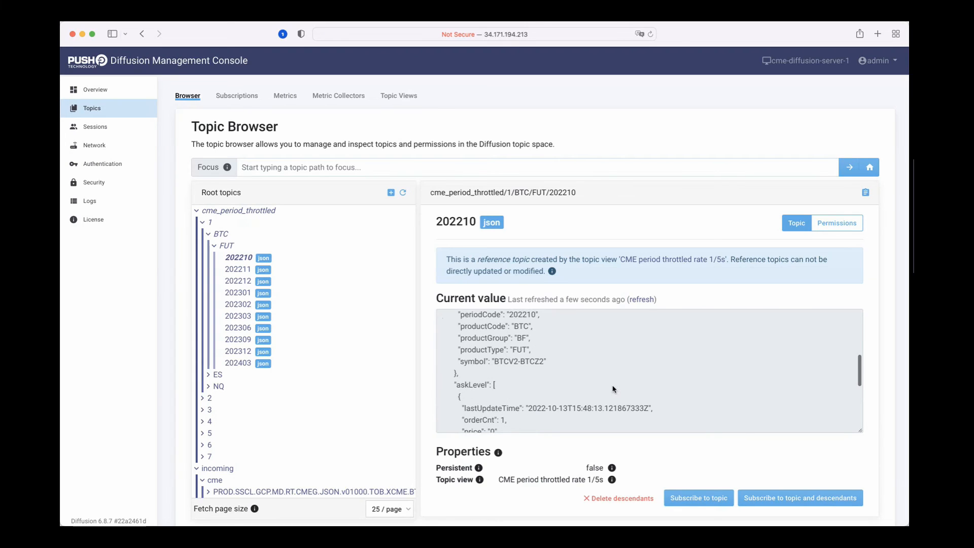
{"action": "scroll", "scroll_direction": "down", "scroll_amount": 3}
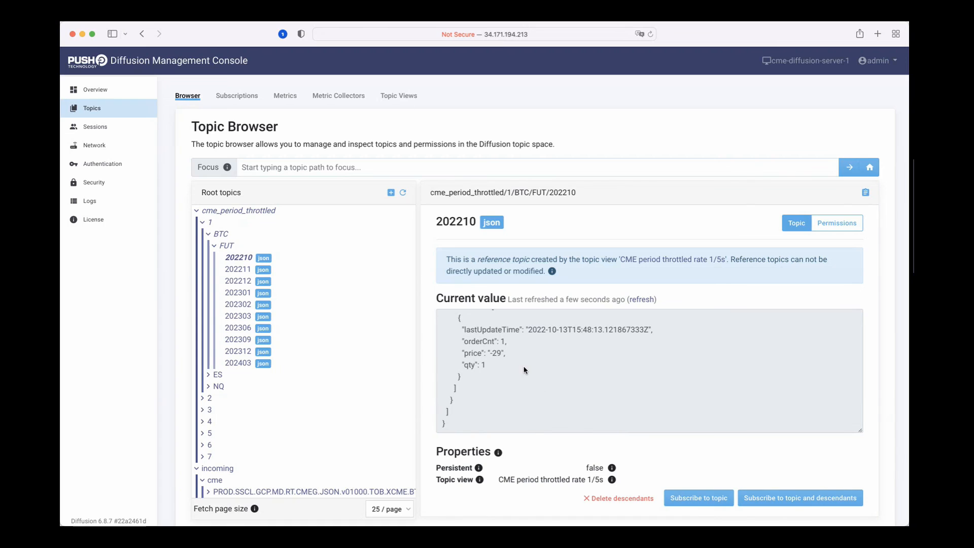
{"action": "mouse_move", "coordinate": [400, 102]}
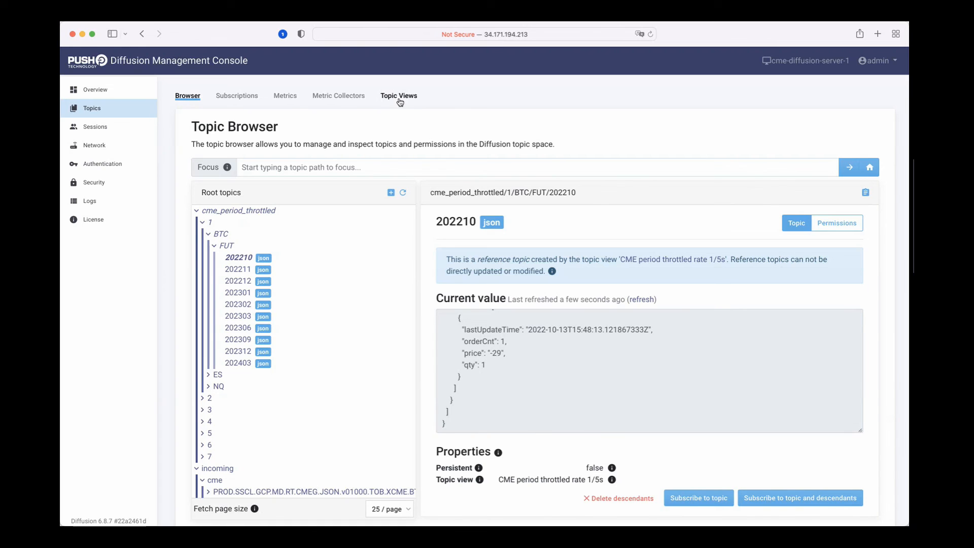
- Switch to Topic Views to list the seven CME period throttled rate views
{"action": "left_click", "coordinate": [399, 95]}
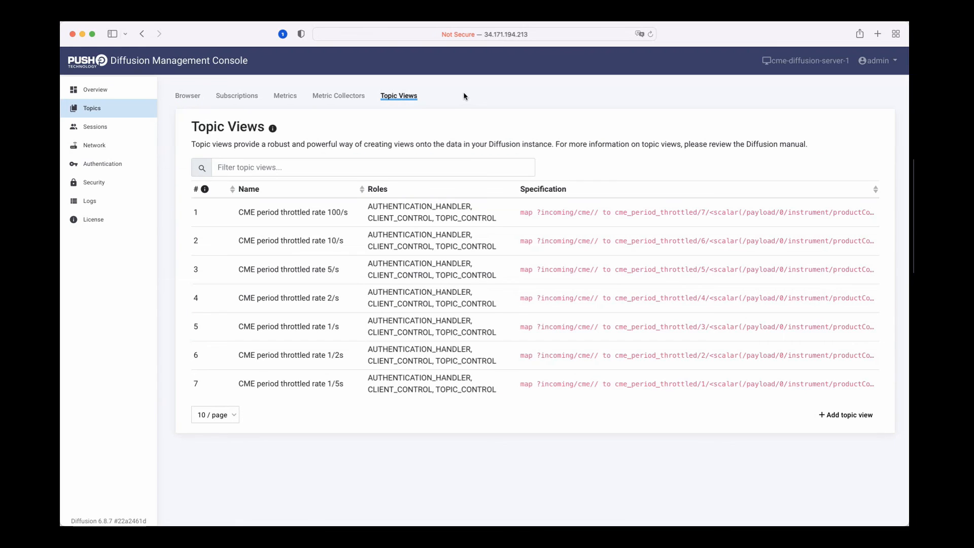
{"action": "mouse_move", "coordinate": [298, 224]}
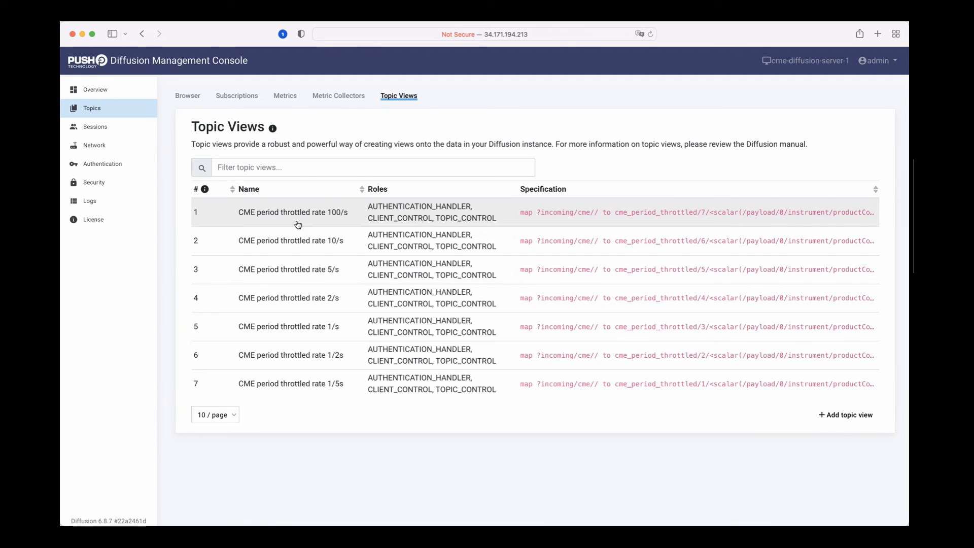
{"action": "mouse_move", "coordinate": [296, 425]}
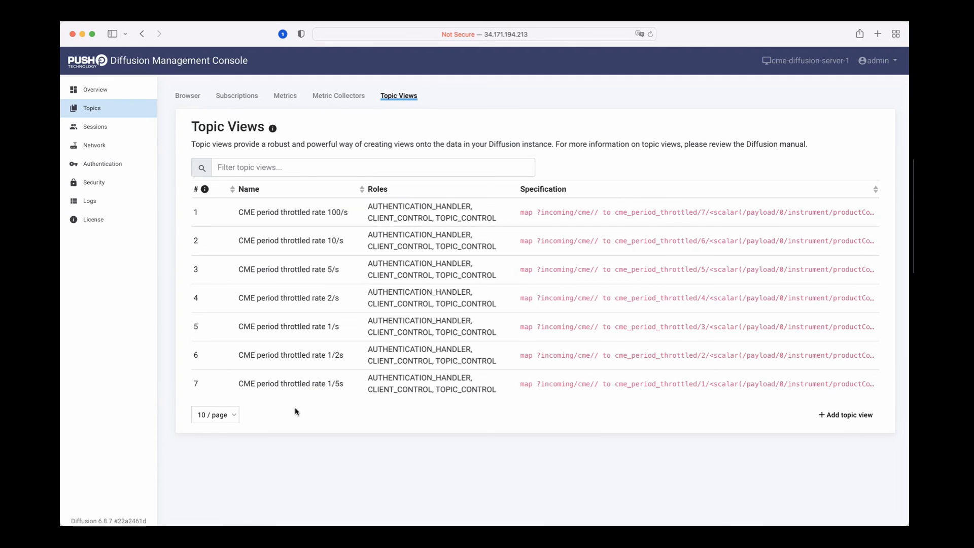
{"action": "mouse_move", "coordinate": [323, 229]}
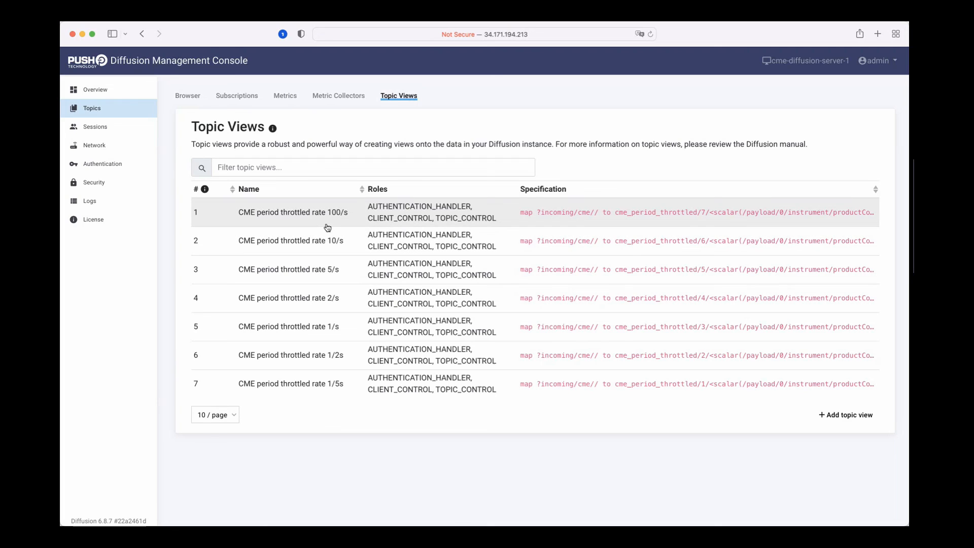
{"action": "mouse_move", "coordinate": [332, 286]}
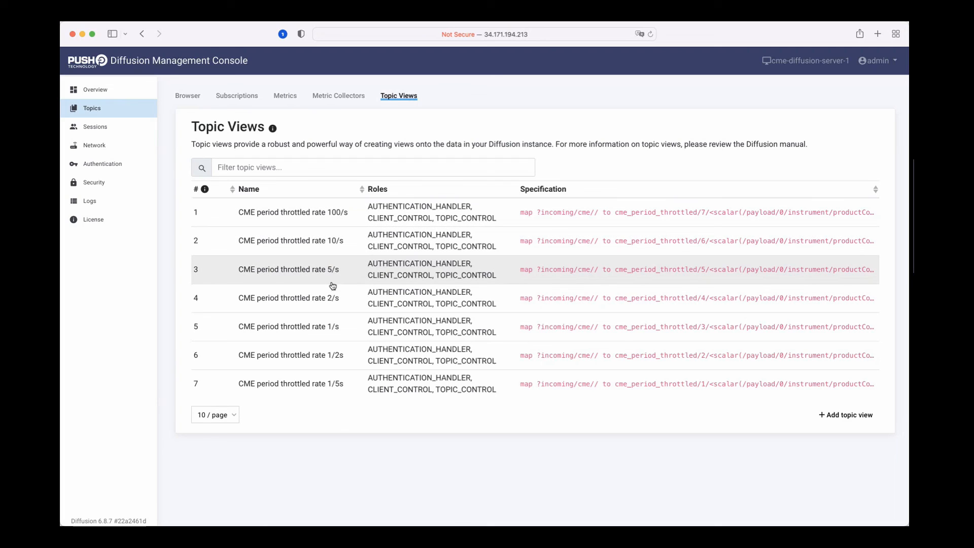
{"action": "mouse_move", "coordinate": [362, 453]}
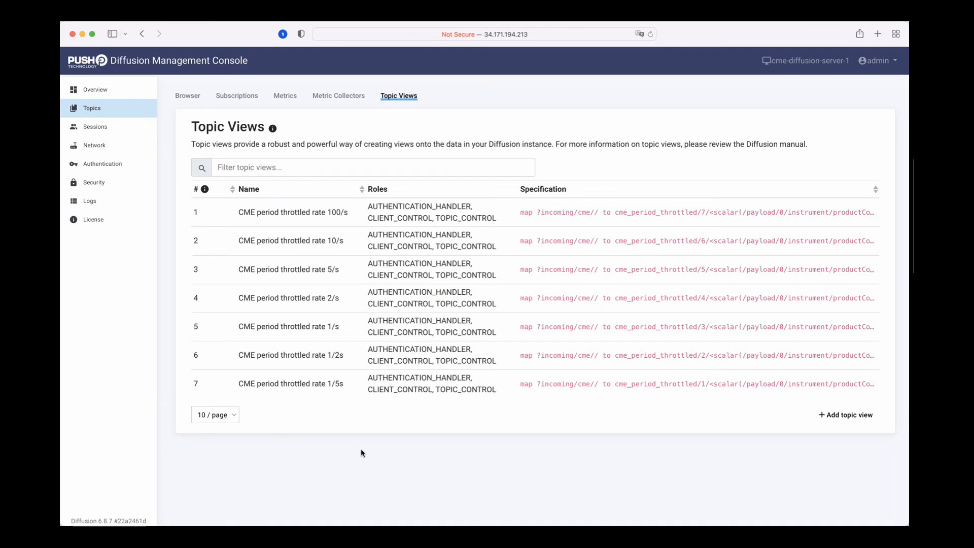